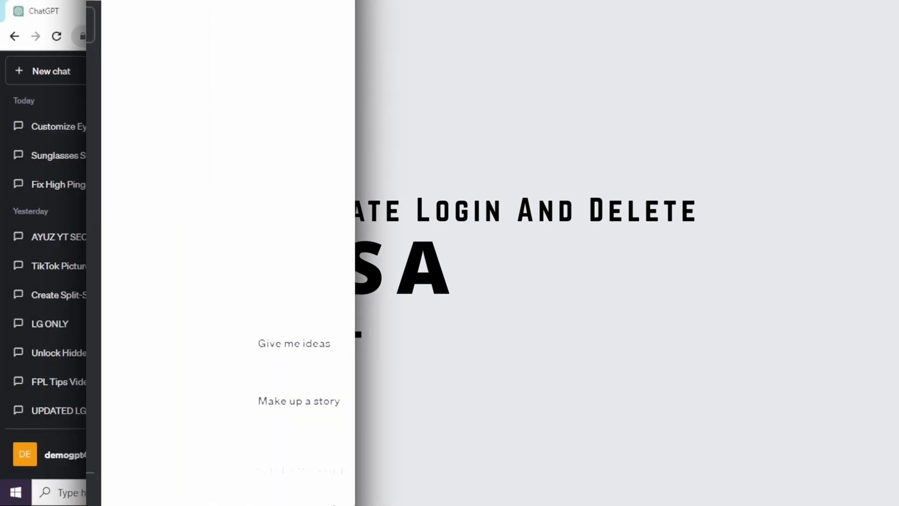
# Select GPT-4 in the model switcher for the new chat, keeping Default mode
pyautogui.click(590, 84)
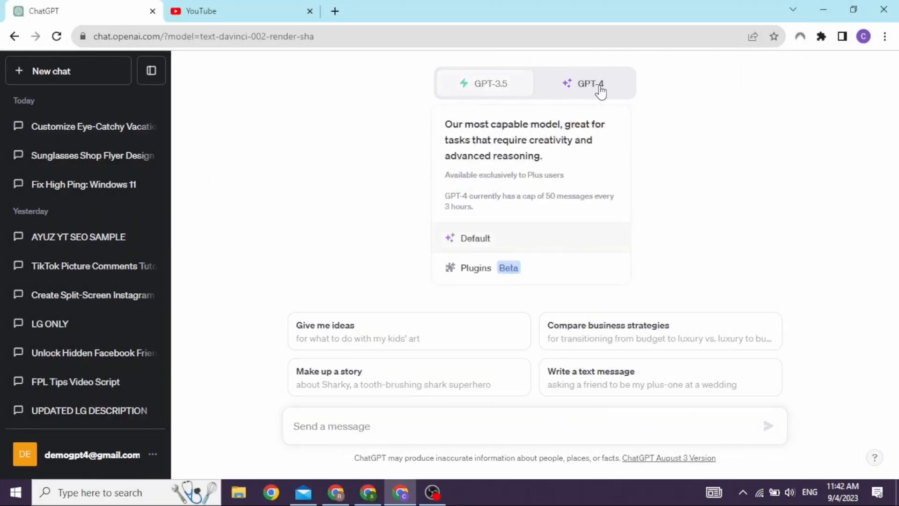
pyautogui.moveTo(594, 89)
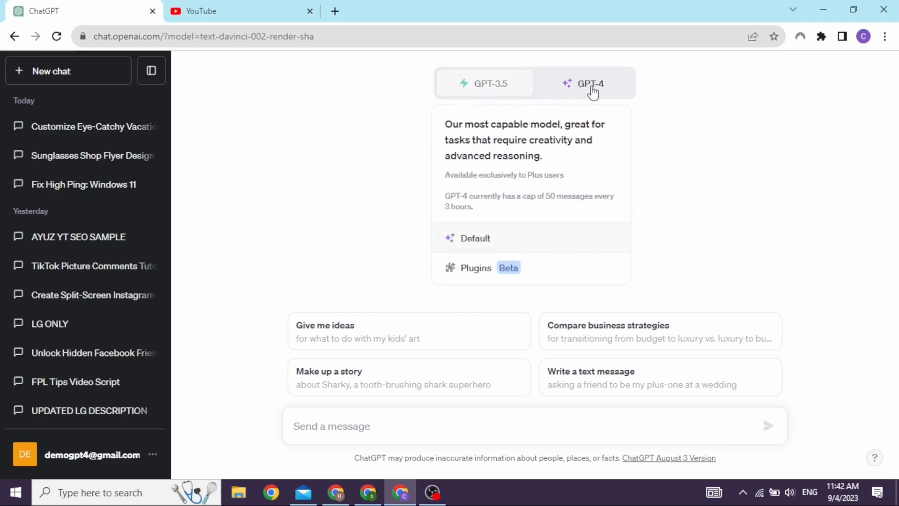
pyautogui.click(591, 84)
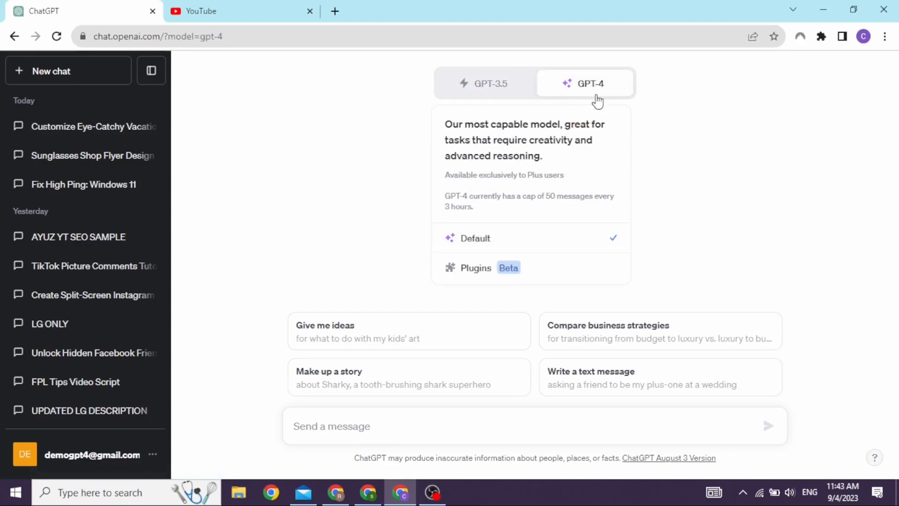
pyautogui.moveTo(486, 274)
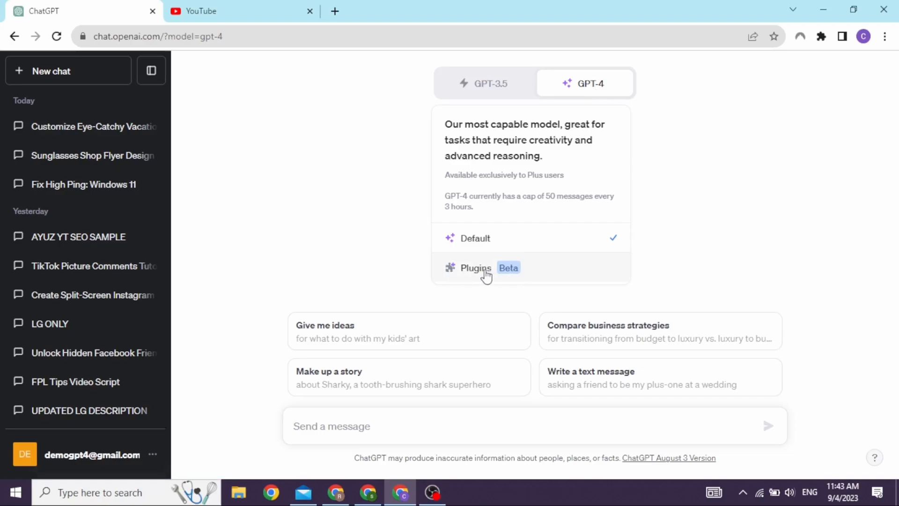
# Choose the Plugins mode under GPT-4 and show the enabled-plugin list with Canva active
pyautogui.click(476, 268)
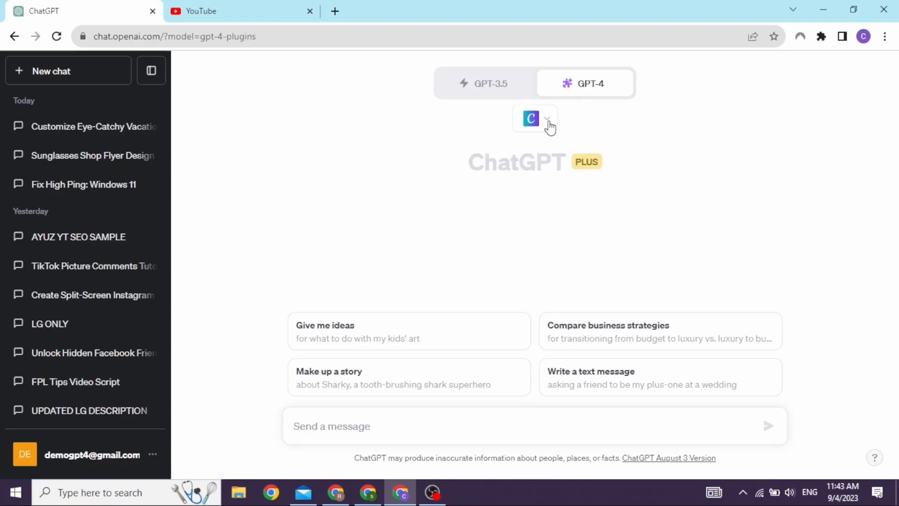
pyautogui.click(546, 119)
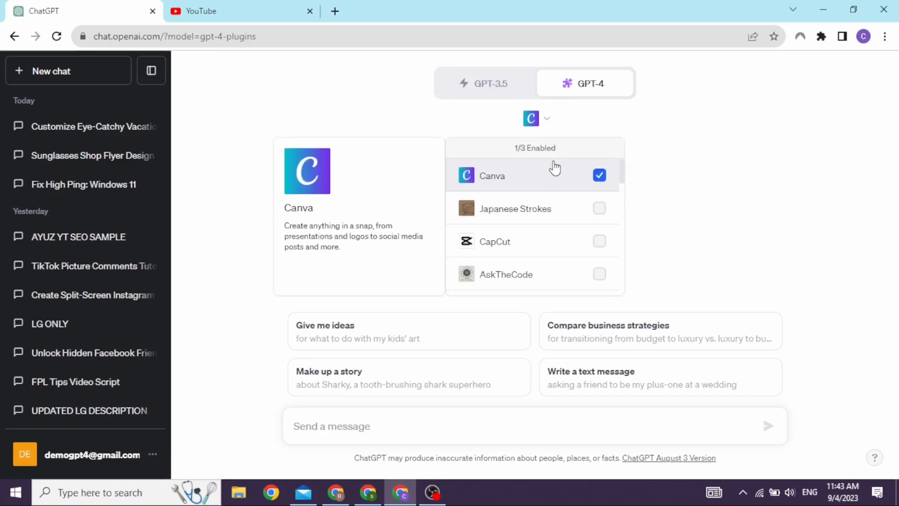
pyautogui.moveTo(500, 187)
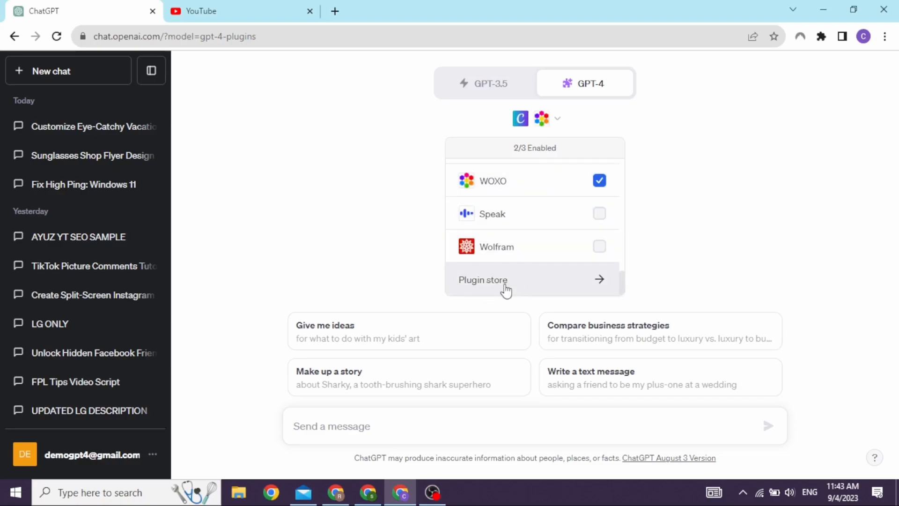
# Enter the plugin store, accept the About plugins notice, and search for 'c'
pyautogui.click(483, 280)
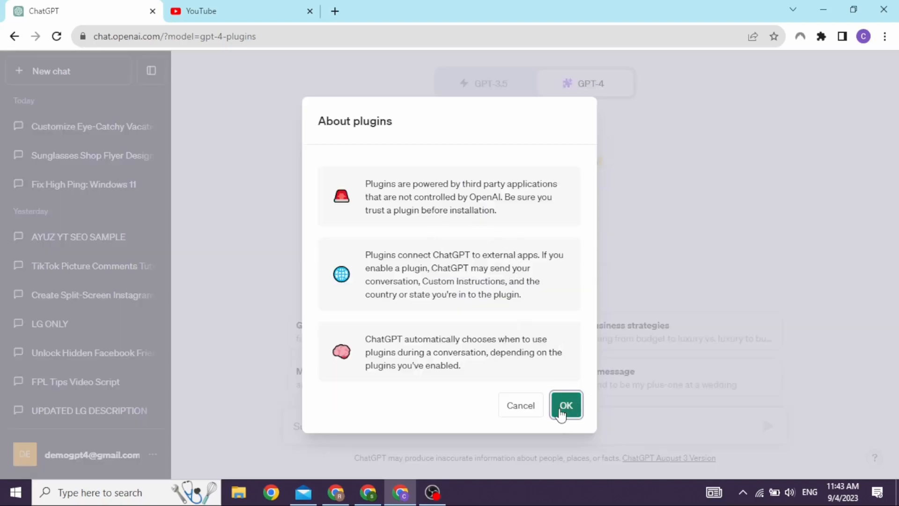
pyautogui.click(566, 404)
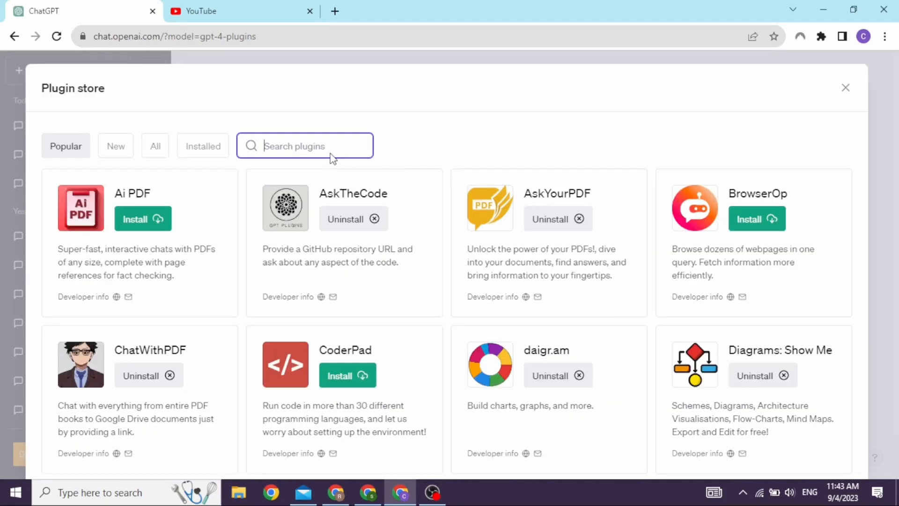
pyautogui.write('c')
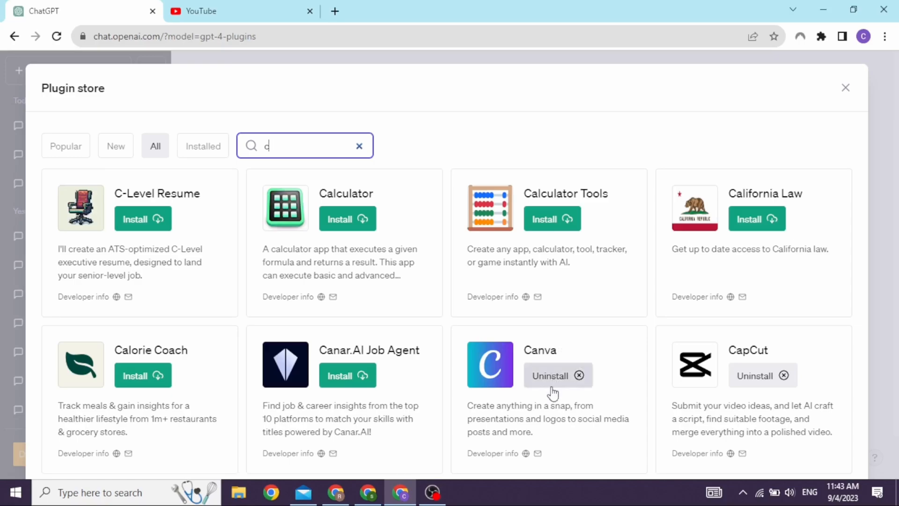
pyautogui.moveTo(387, 233)
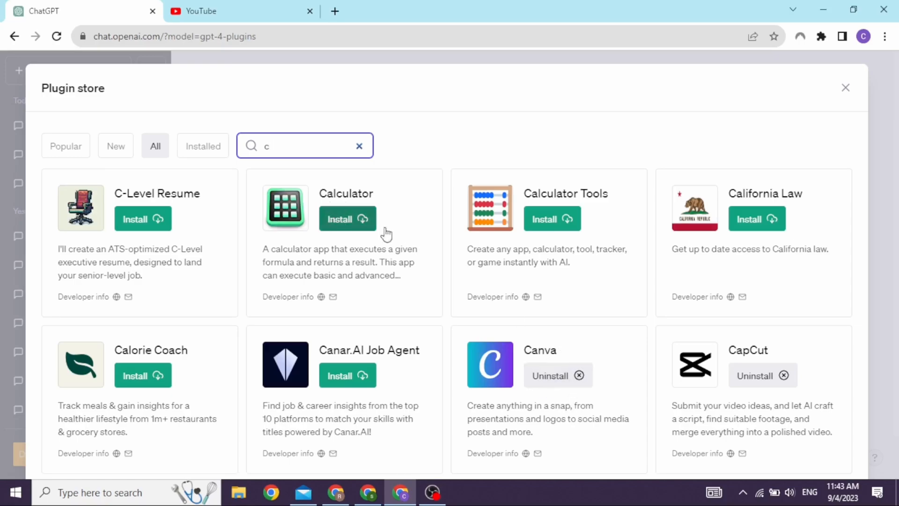
# Leave the plugin store and verify Canva and WOXO are still ticked as active plugins
pyautogui.click(845, 88)
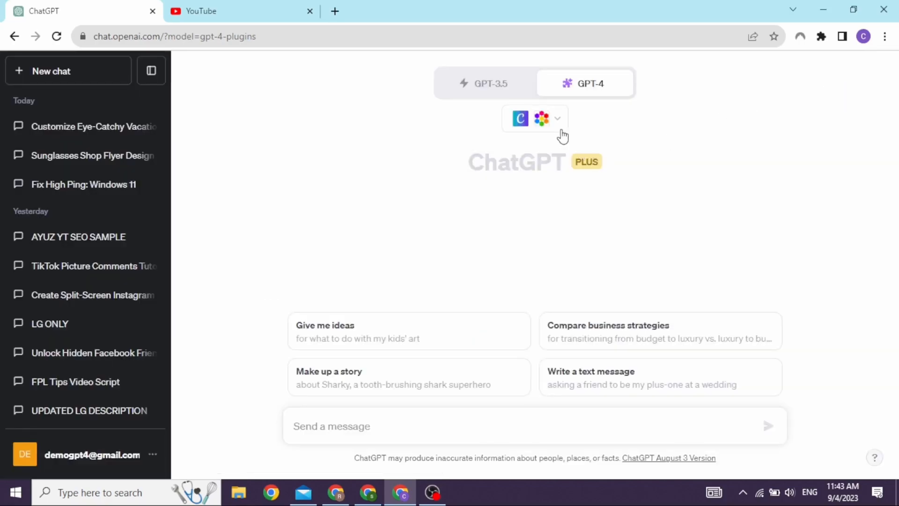
pyautogui.click(535, 118)
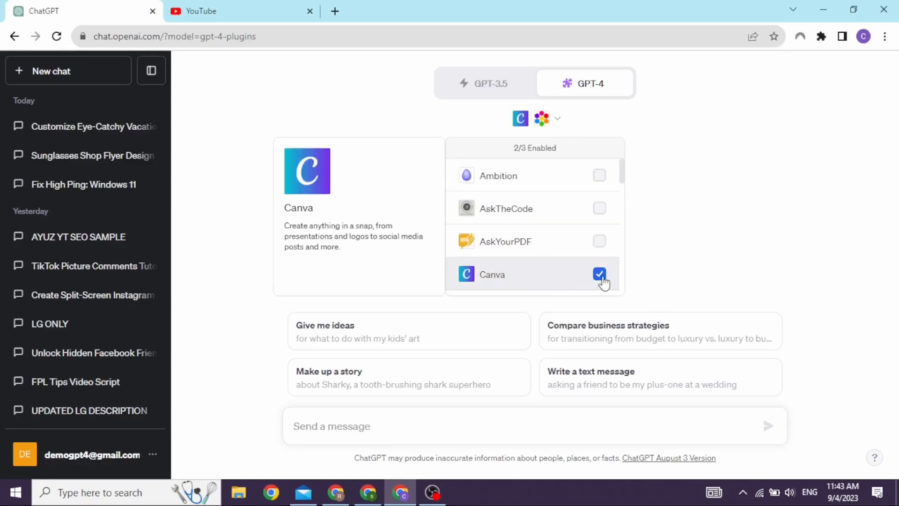
pyautogui.moveTo(538, 285)
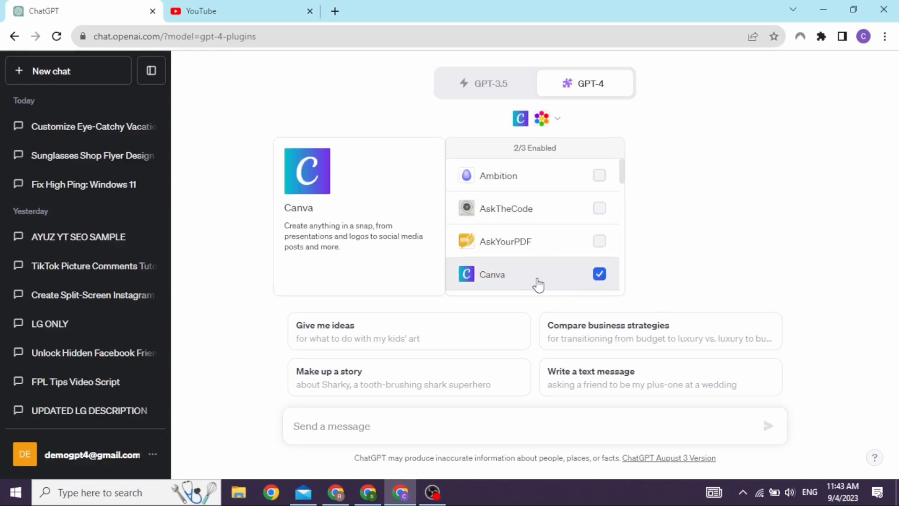
pyautogui.moveTo(572, 278)
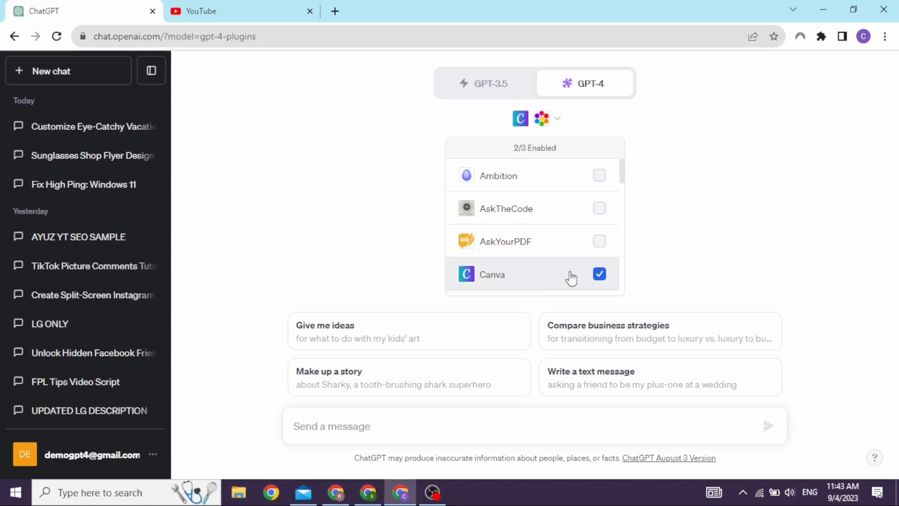
pyautogui.moveTo(746, 242)
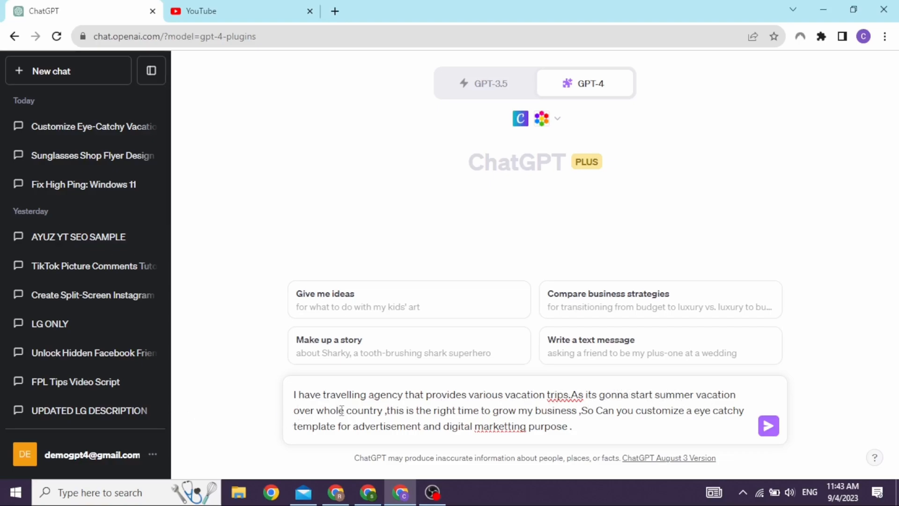
pyautogui.moveTo(524, 413)
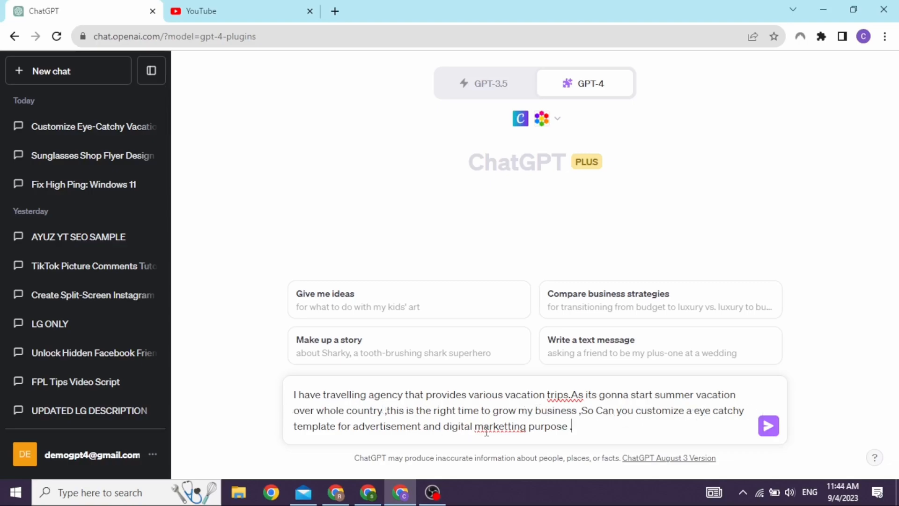
pyautogui.moveTo(603, 359)
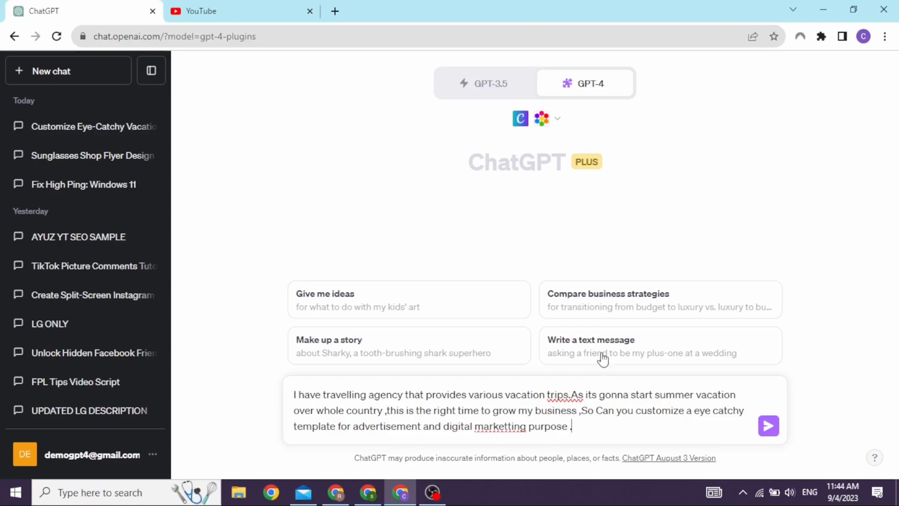
pyautogui.moveTo(615, 413)
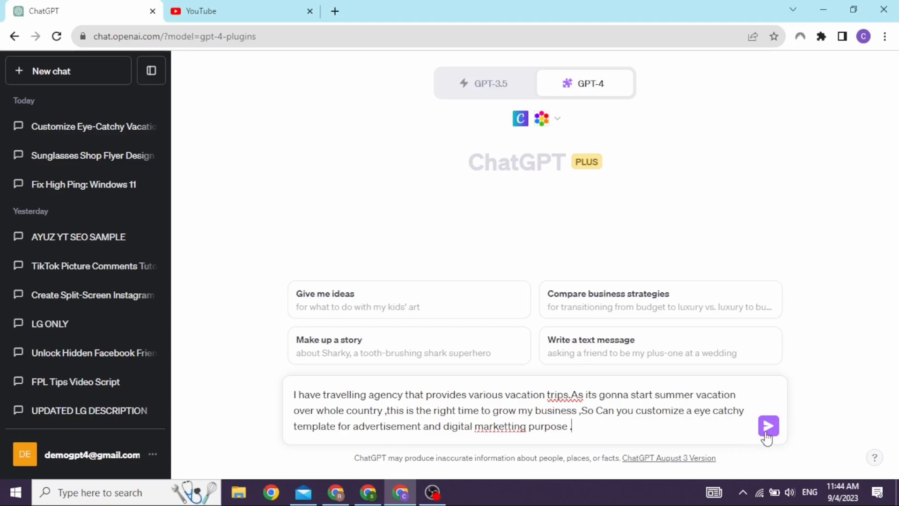
# Submit the prompt asking for an eye-catching summer-vacation travel agency ad template
pyautogui.click(768, 425)
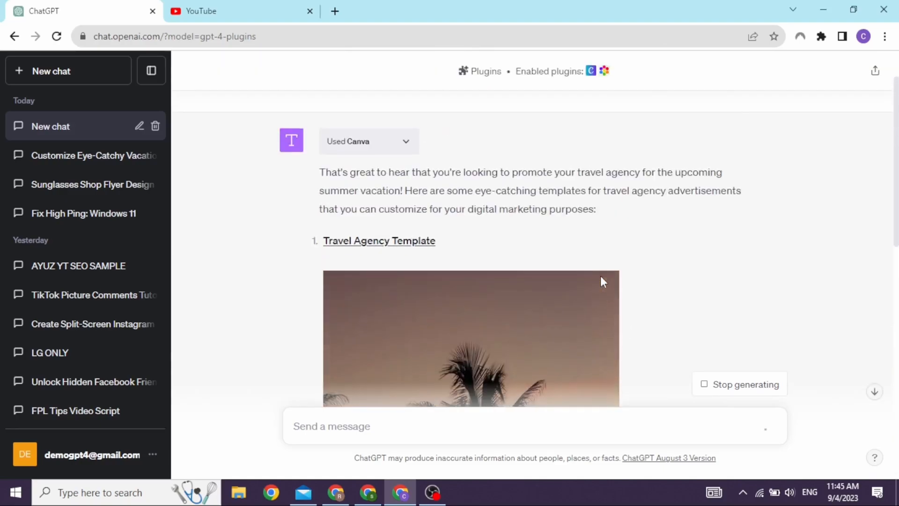
pyautogui.moveTo(422, 270)
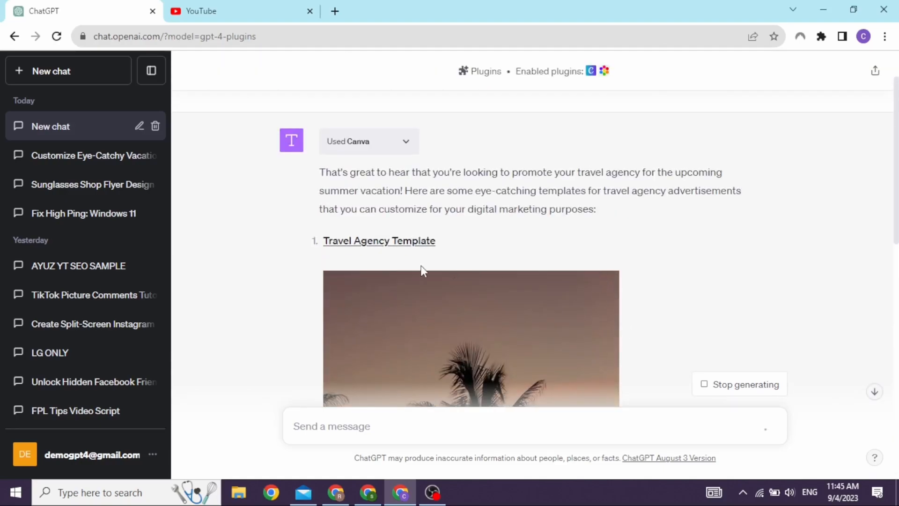
pyautogui.moveTo(351, 245)
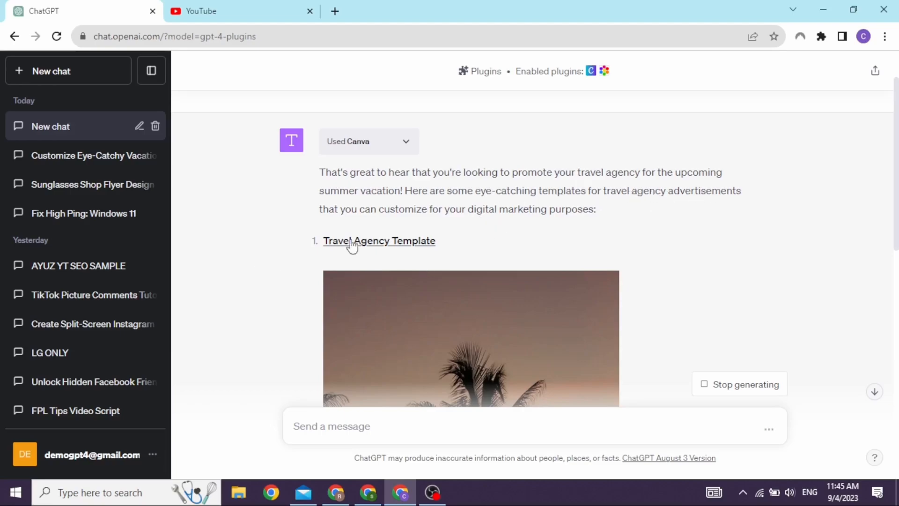
# Scroll through Canva's four travel-agency template previews, including the Portugal reel and Borcelle Travel post
pyautogui.scroll(-3)
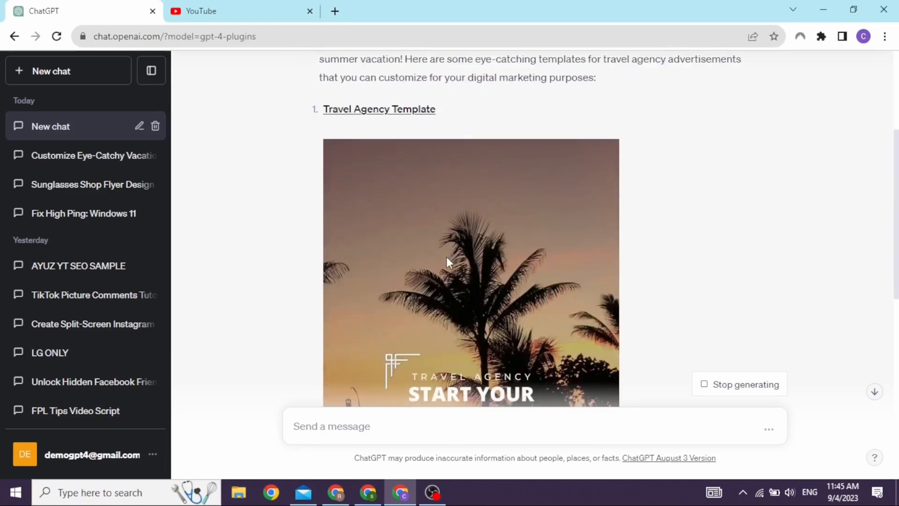
pyautogui.scroll(-3)
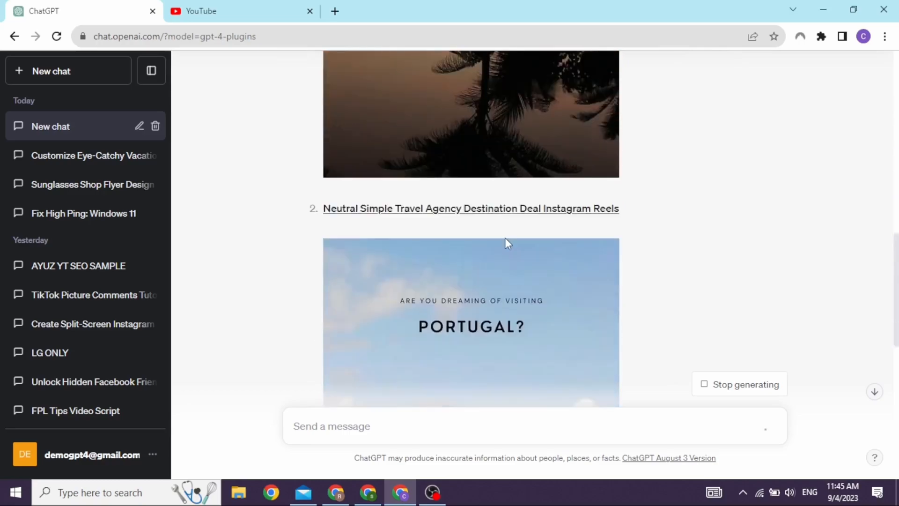
pyautogui.scroll(-3)
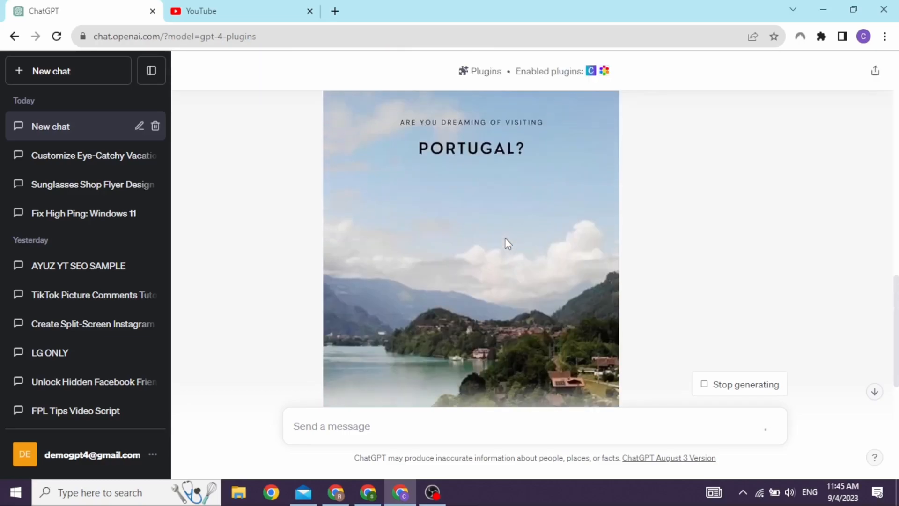
pyautogui.scroll(-3)
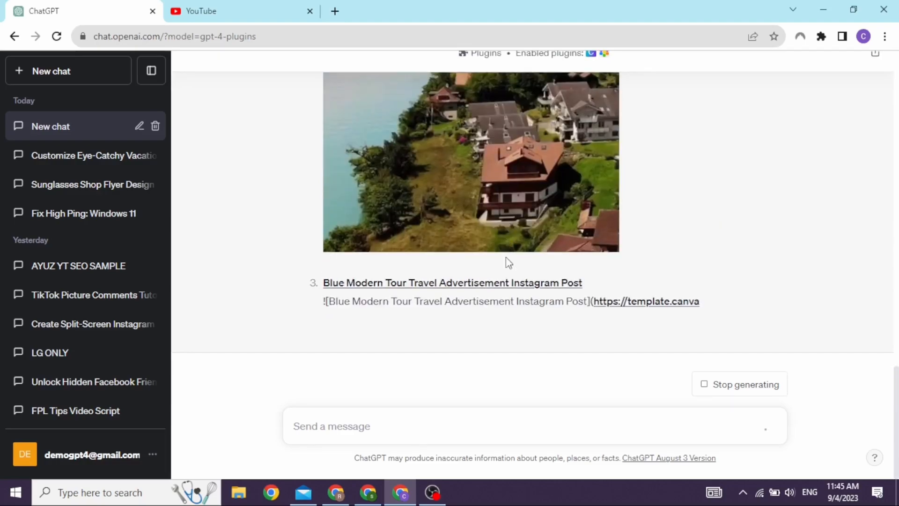
pyautogui.scroll(3)
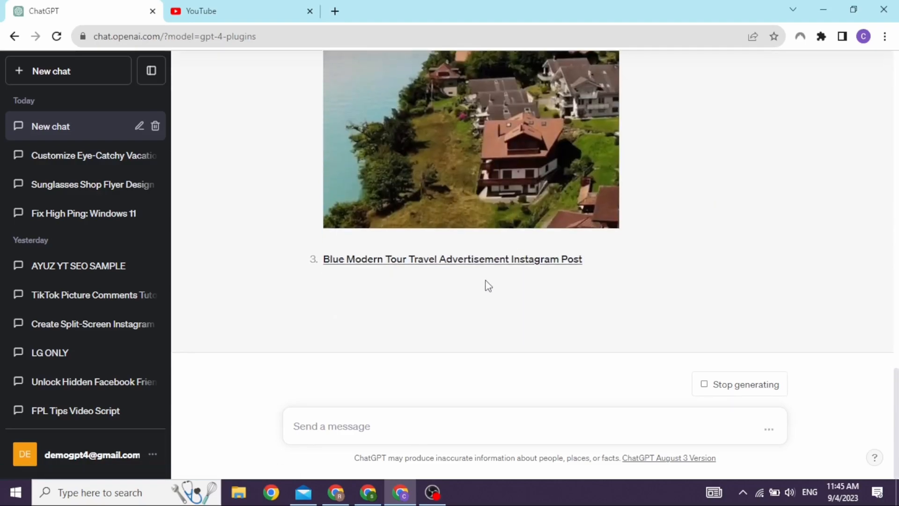
pyautogui.scroll(-3)
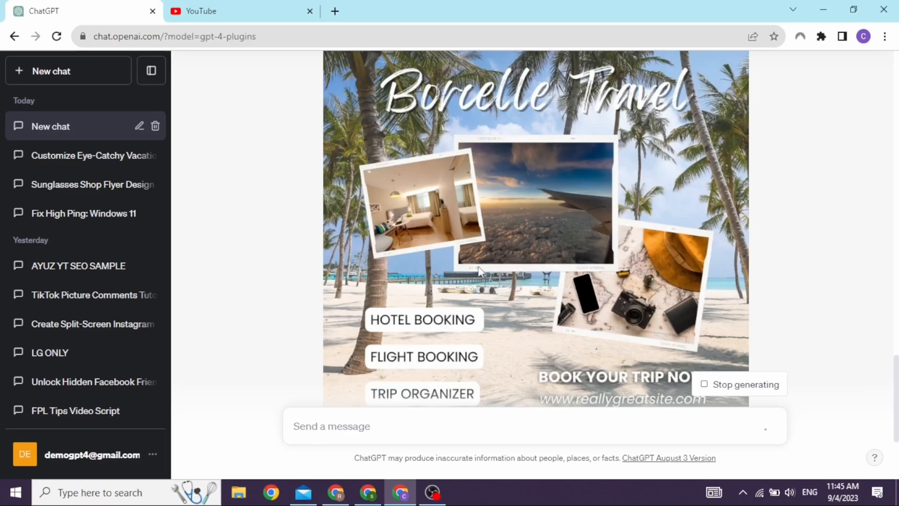
pyautogui.scroll(-3)
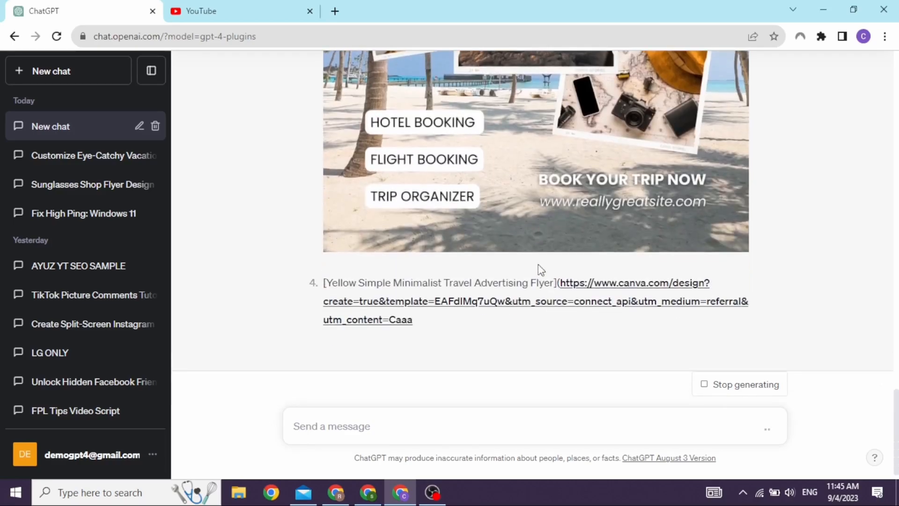